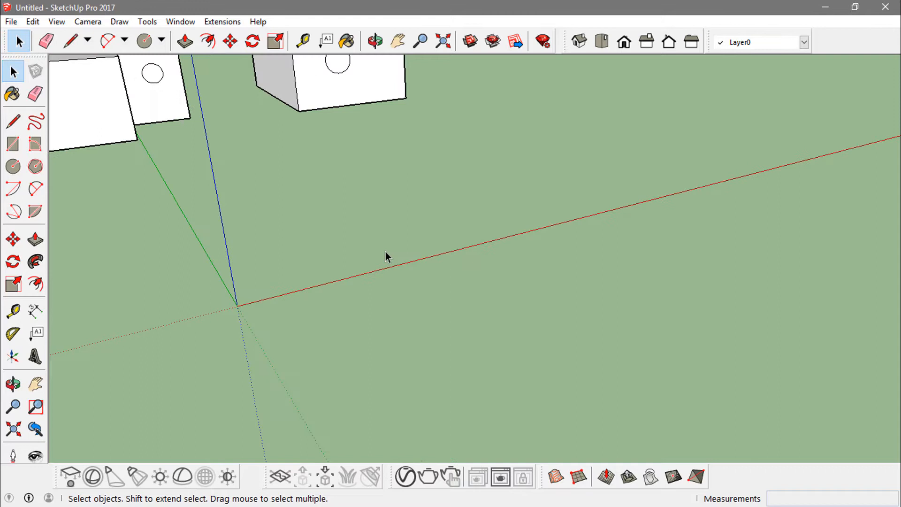
- Bring the white box with circles on two perpendicular faces into view near the origin
click(143, 40)
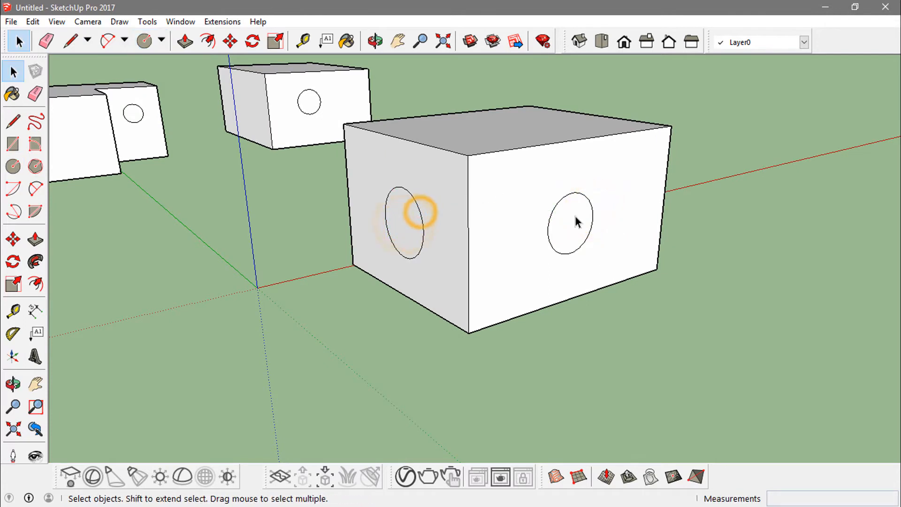
- Push the circle through the box to carve a cylindrical hole reaching the perpendicular hole
click(185, 40)
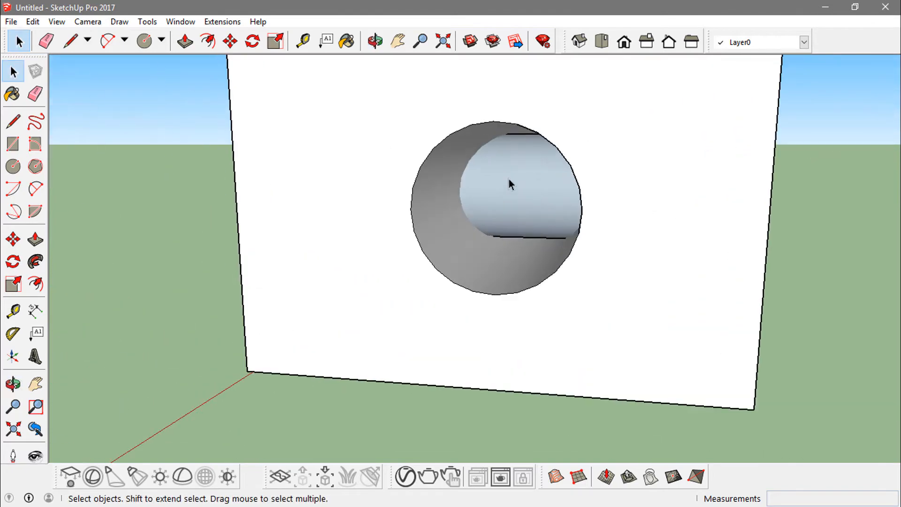
- Select the curved wall inside one hole and add the front hole's wall to the selection
click(511, 183)
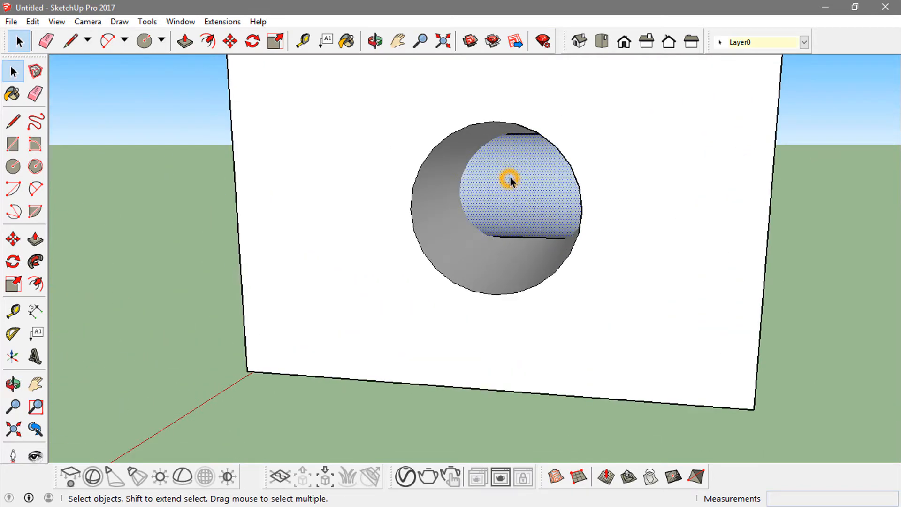
click(375, 41)
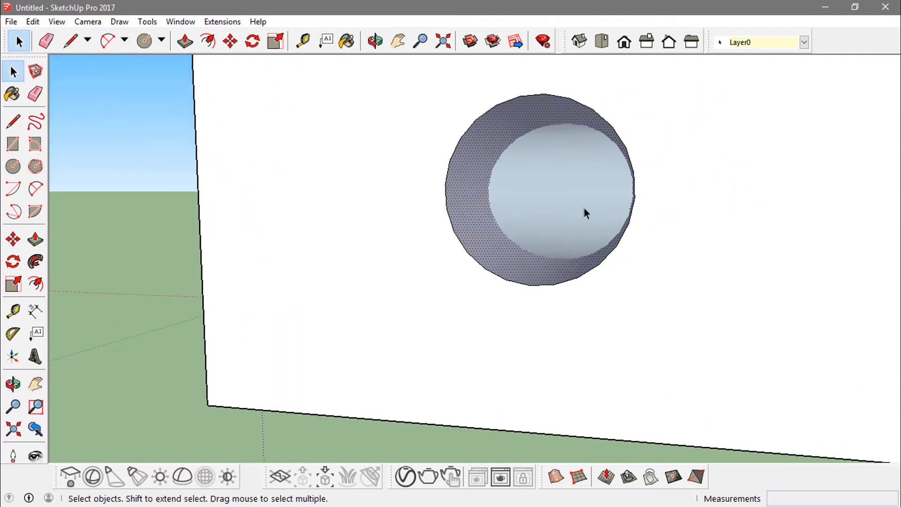
mouse_move(633, 286)
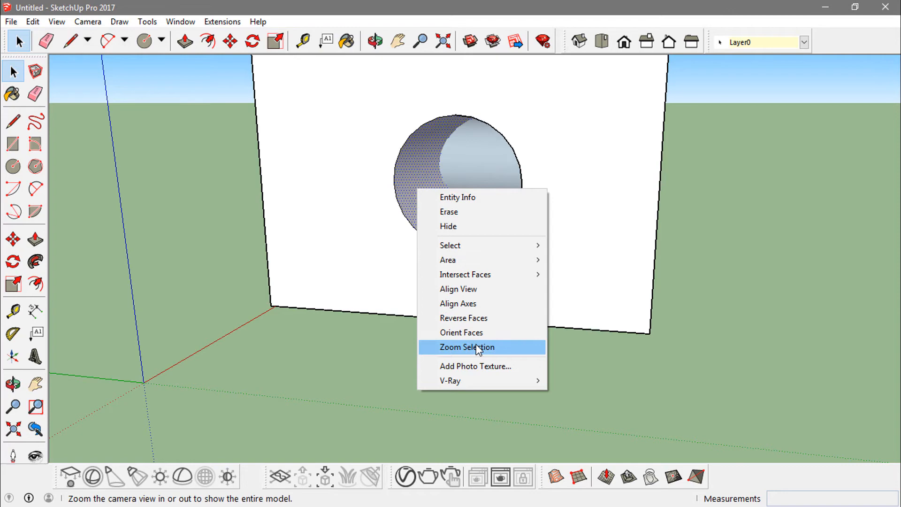
mouse_move(466, 274)
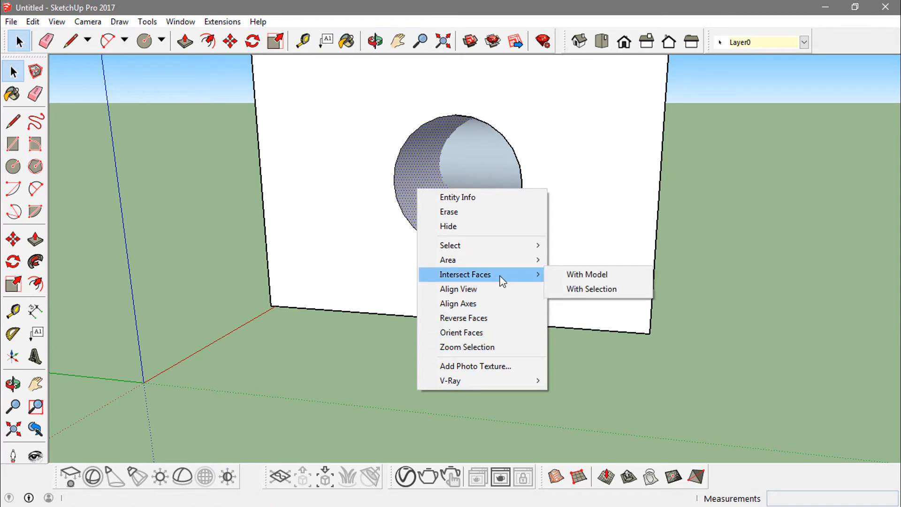
mouse_move(536, 280)
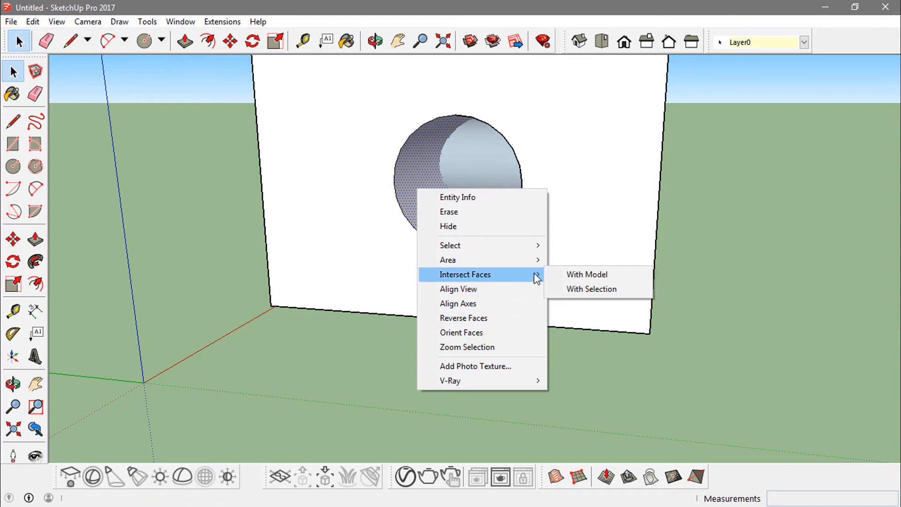
mouse_move(586, 274)
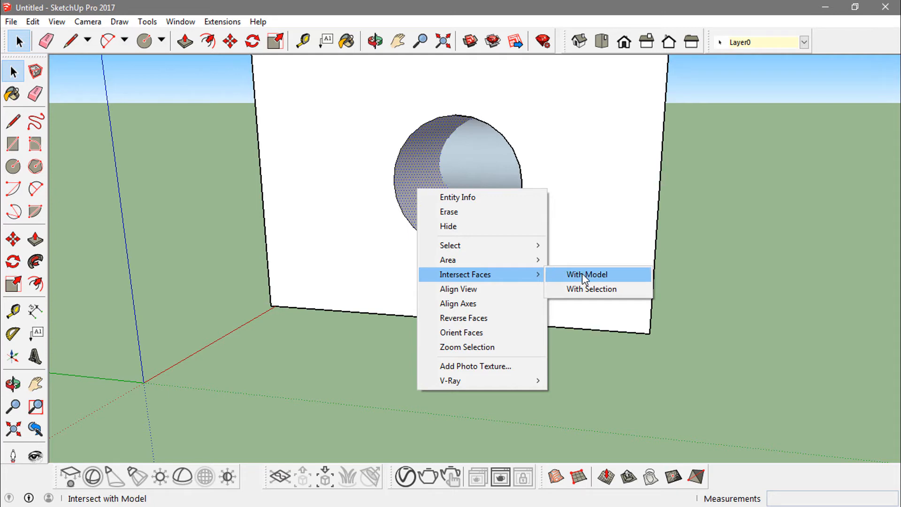
- Intersect the selected hole walls with the model so new edges split them where they cross
click(587, 274)
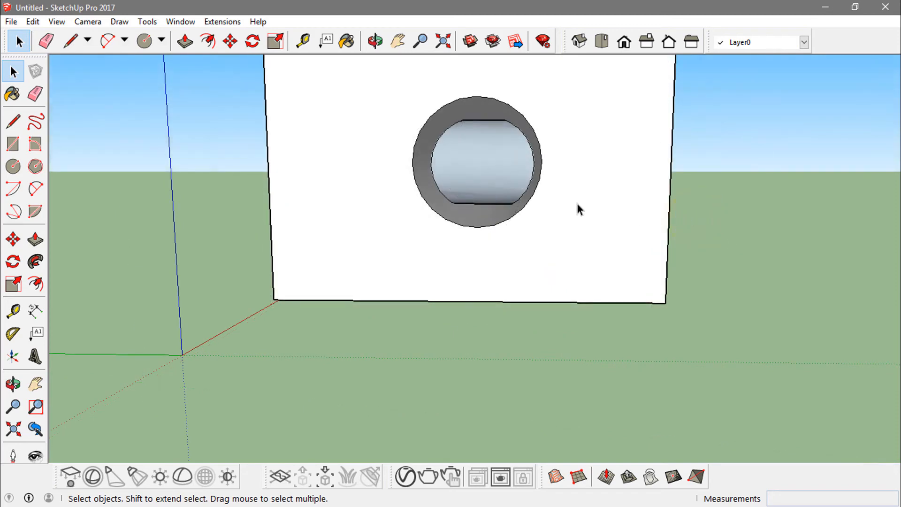
- Delete the leftover split faces so both holes open cleanly through each other
click(375, 40)
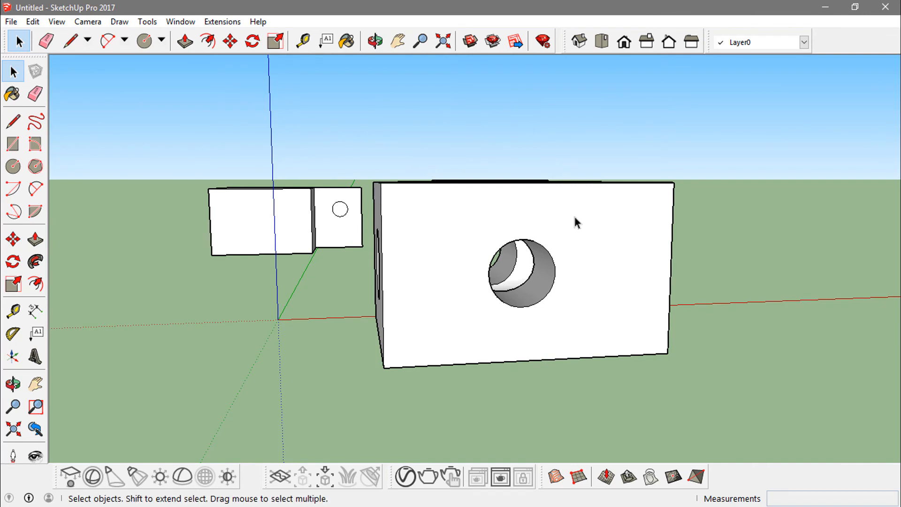
mouse_move(307, 127)
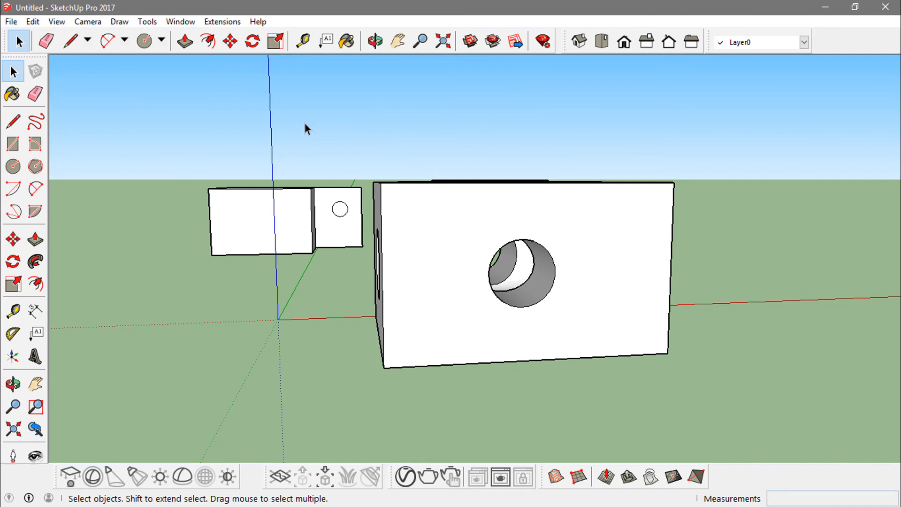
mouse_move(368, 154)
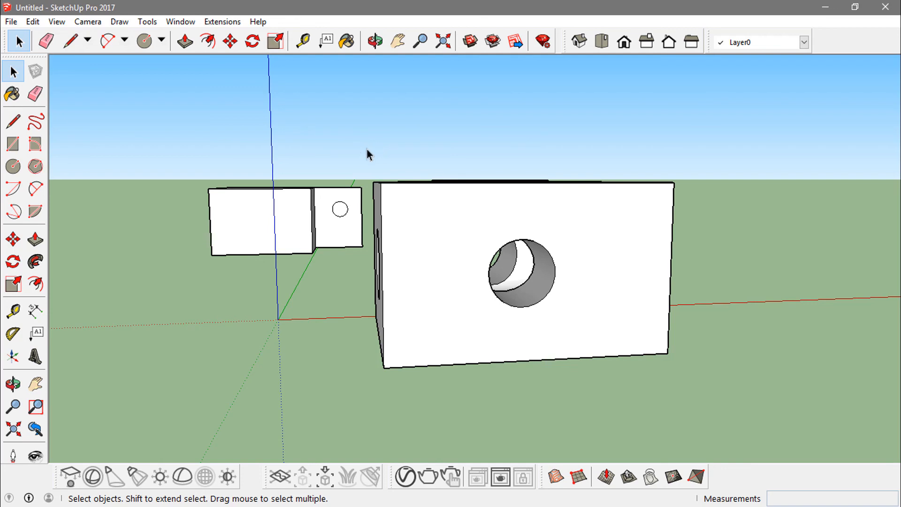
mouse_move(381, 187)
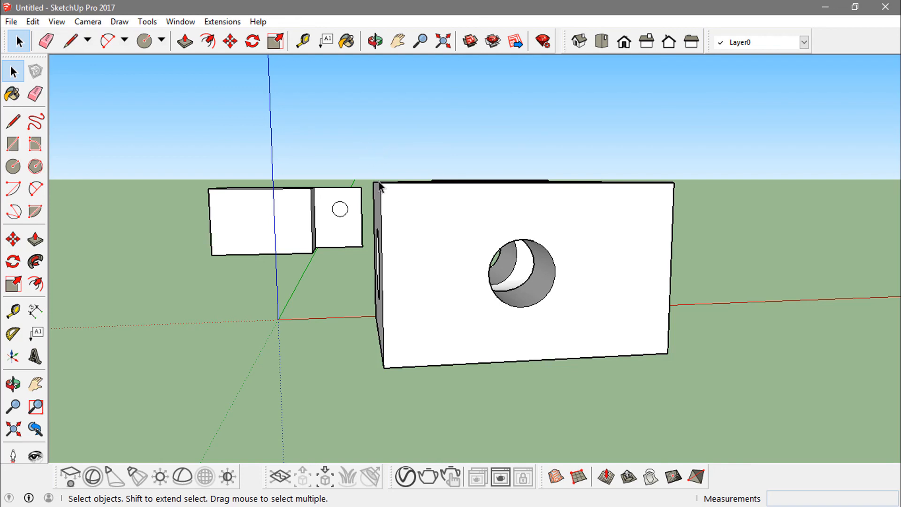